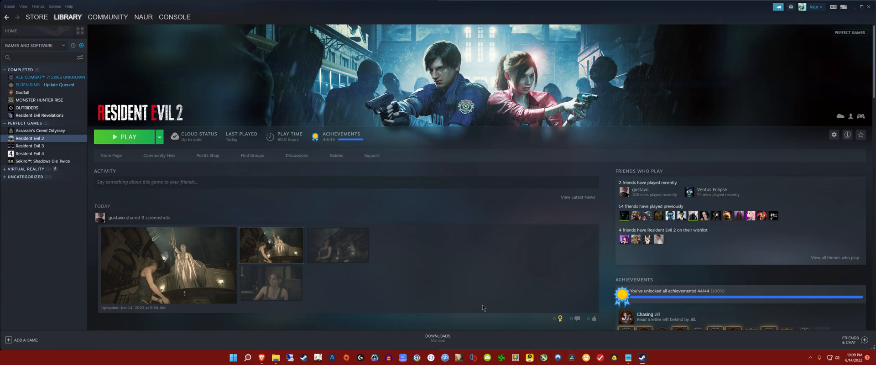
Send steam.exe from the Steam install folder to the desktop as a shortcut
left_click(274, 358)
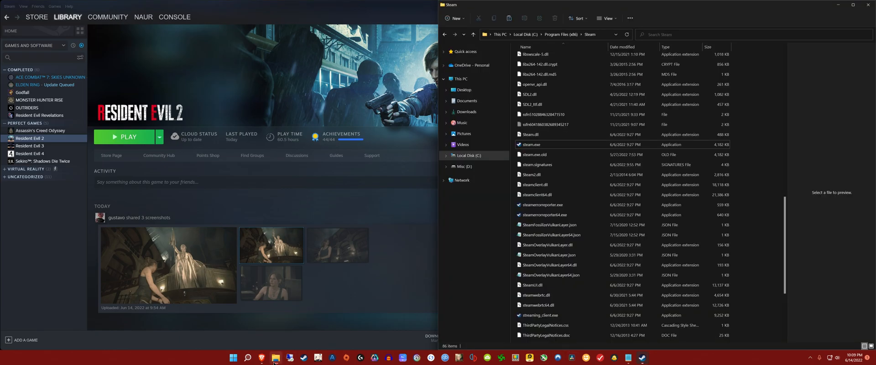
left_click(531, 145)
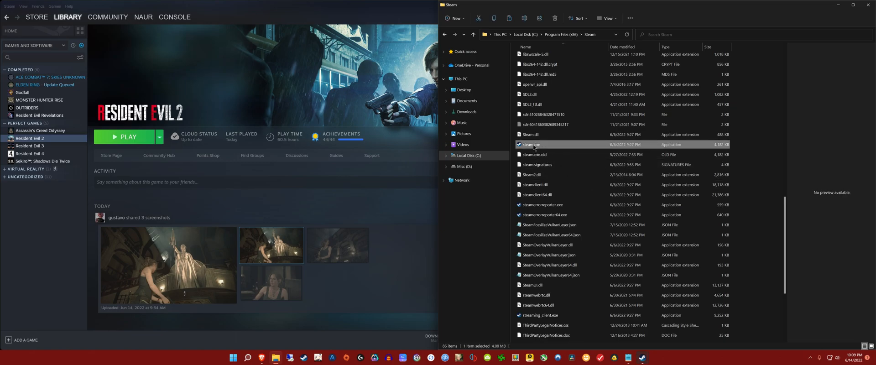
mouse_move(532, 144)
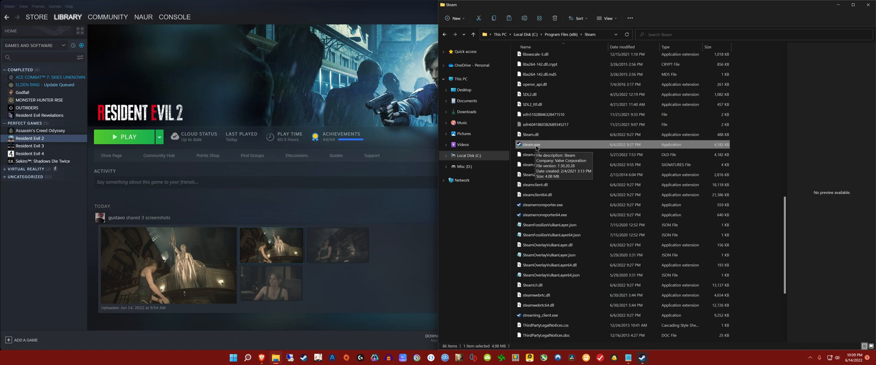
right_click(530, 144)
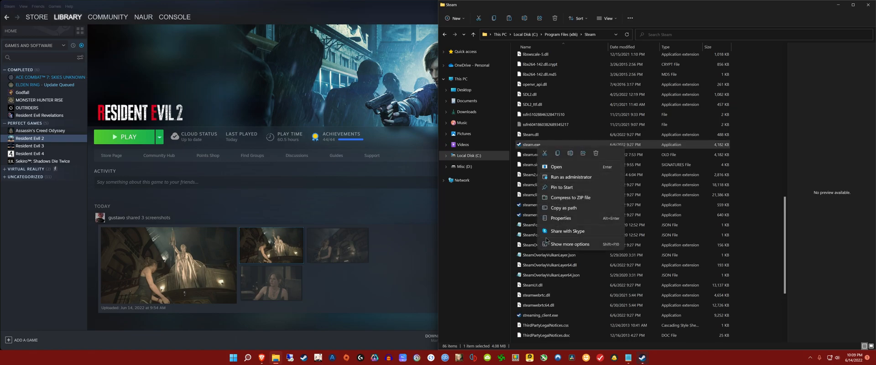
left_click(570, 244)
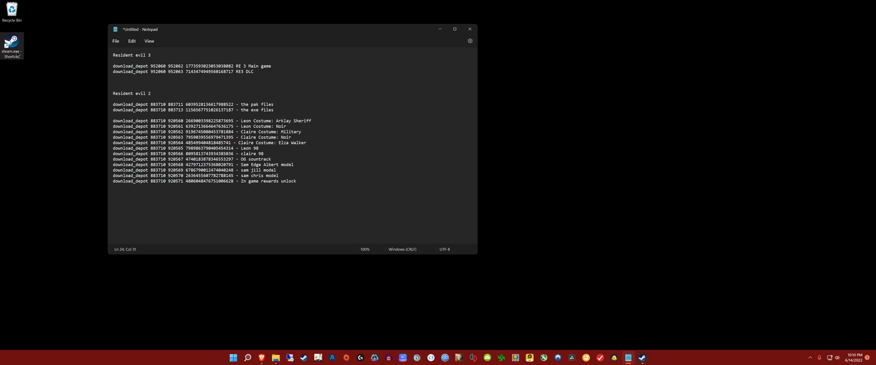
Append -console to the steam.exe shortcut's Target and confirm with OK
right_click(11, 44)
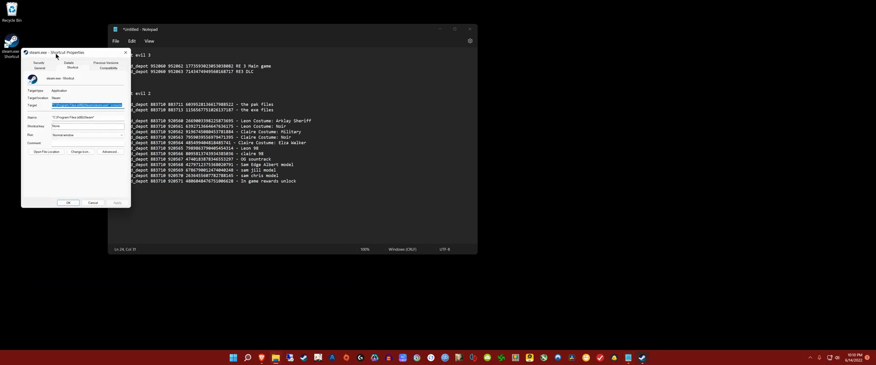
left_click_drag(56, 53, 69, 155)
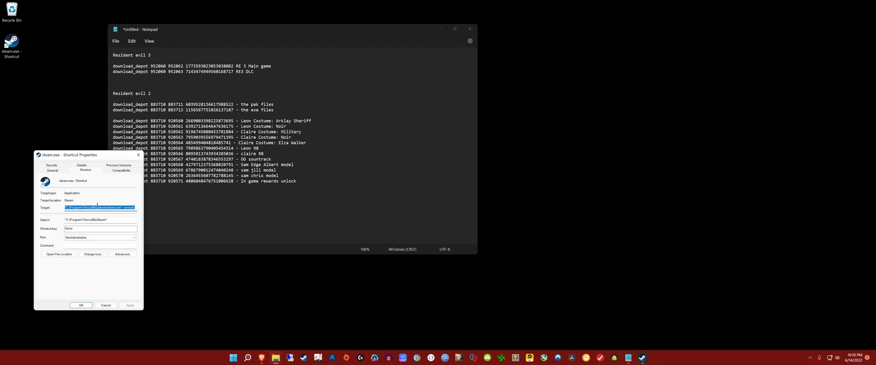
left_click(121, 208)
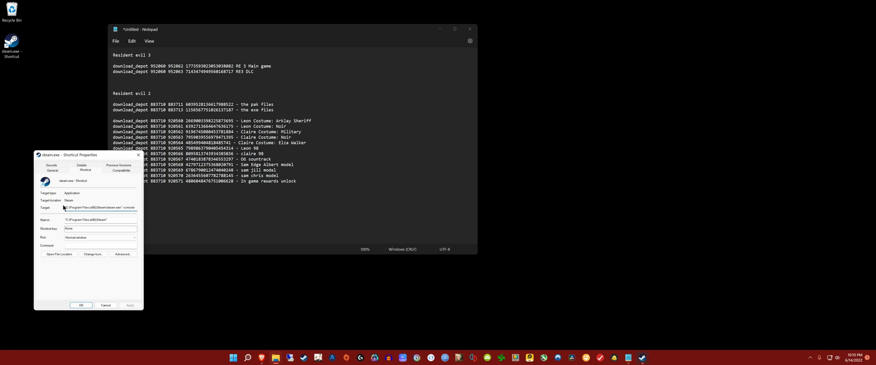
left_click(115, 208)
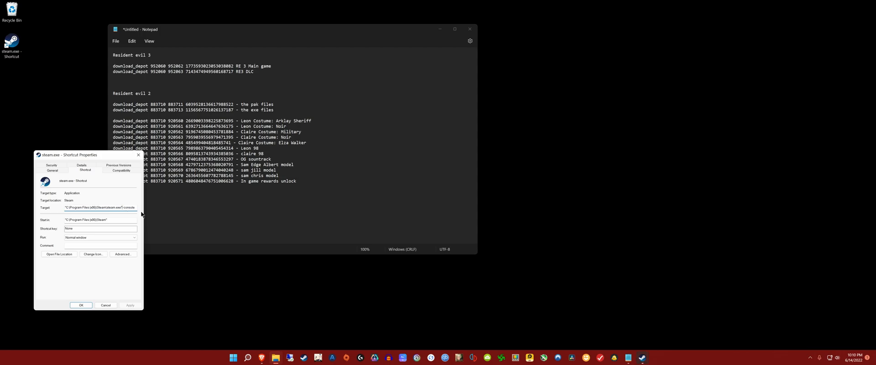
left_click(117, 208)
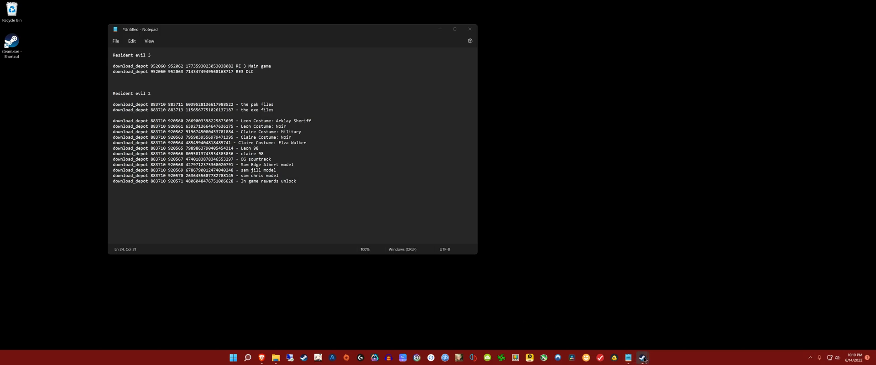
Open Steam's CONSOLE tab and return to the Notepad depot command list
left_click(642, 358)
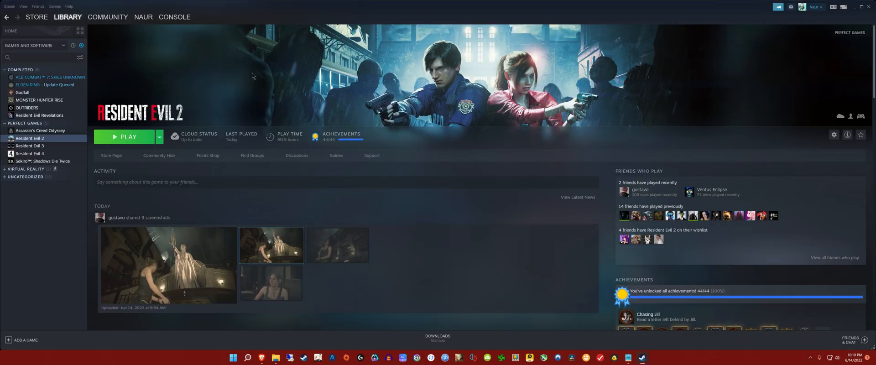
mouse_move(180, 30)
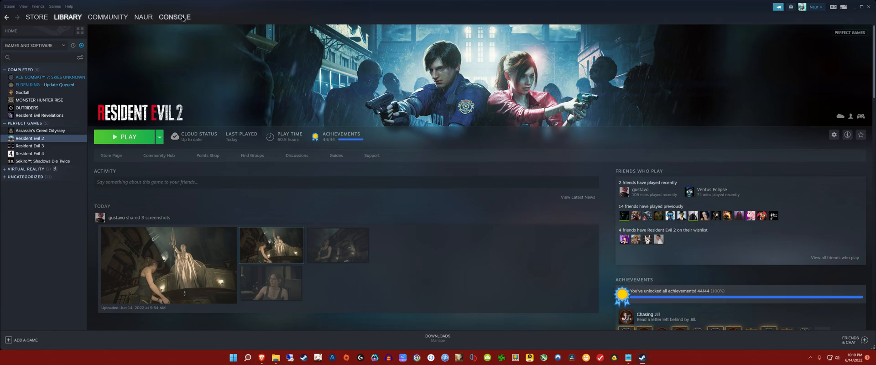
left_click(174, 17)
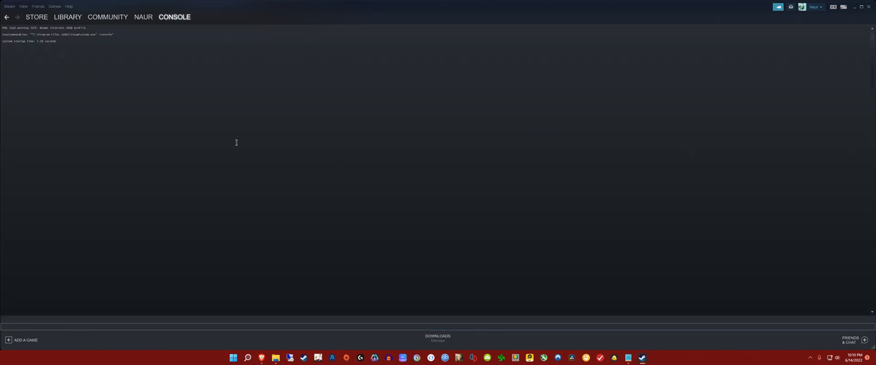
left_click(628, 358)
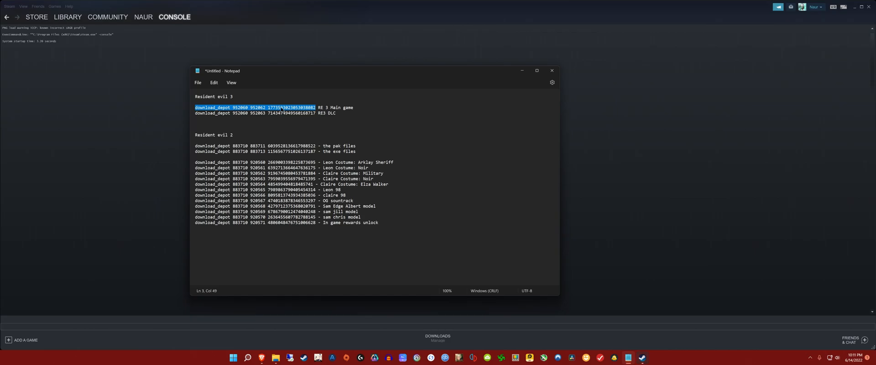
right_click(274, 108)
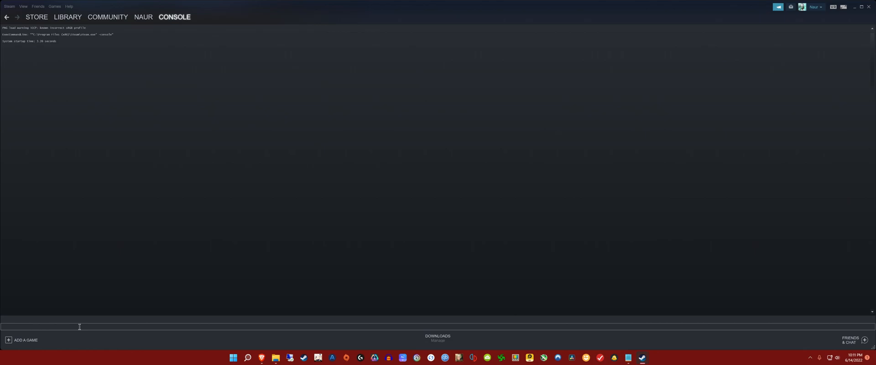
type("download_depot 952060 952062 1773593023053038082")
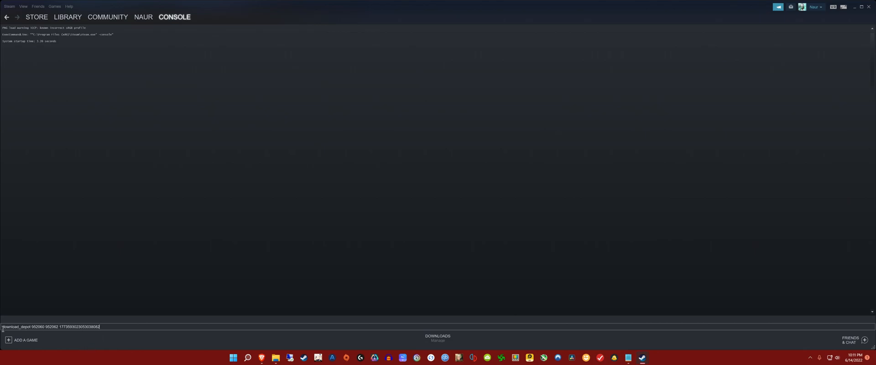
left_click(107, 327)
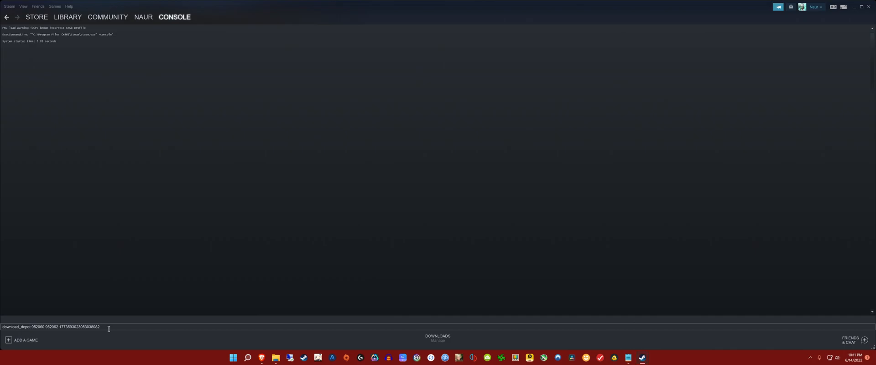
mouse_move(38, 55)
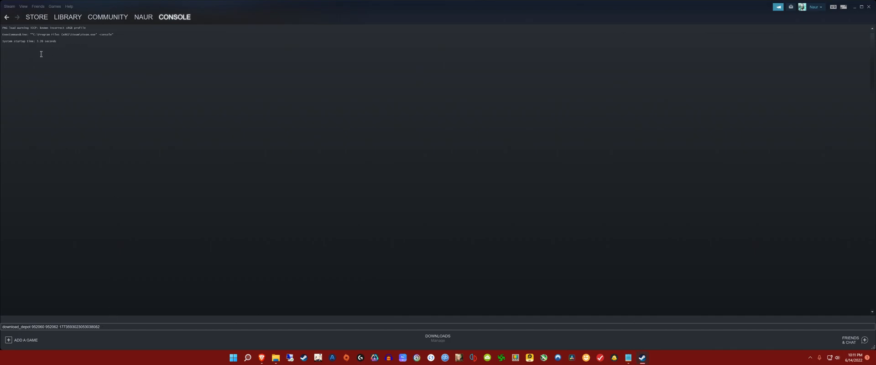
left_click(53, 326)
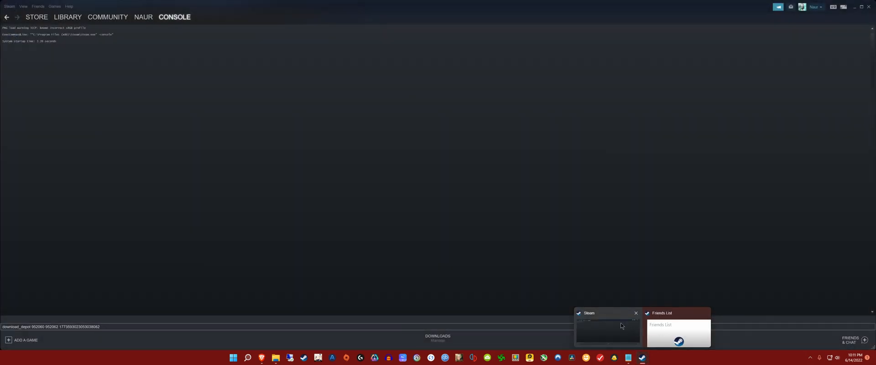
left_click(627, 358)
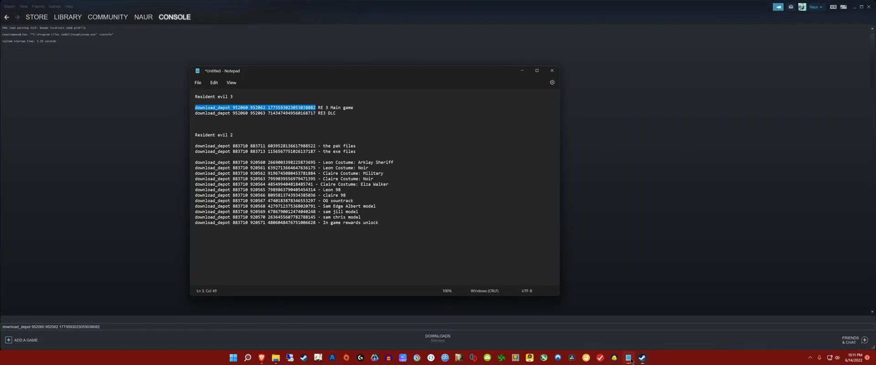
left_click(326, 107)
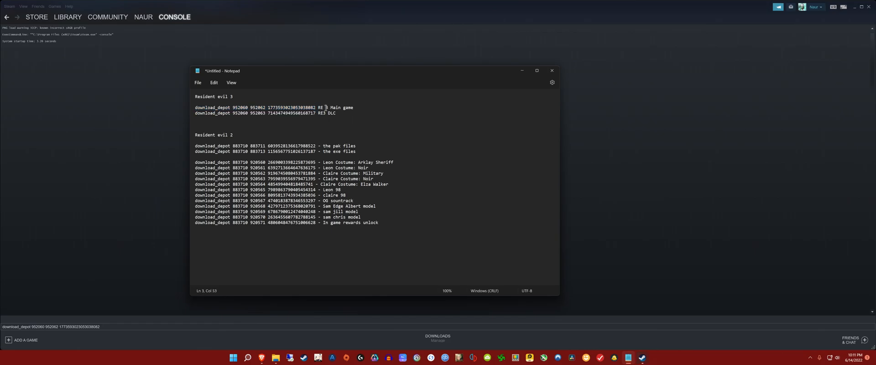
left_click_drag(319, 107, 353, 107)
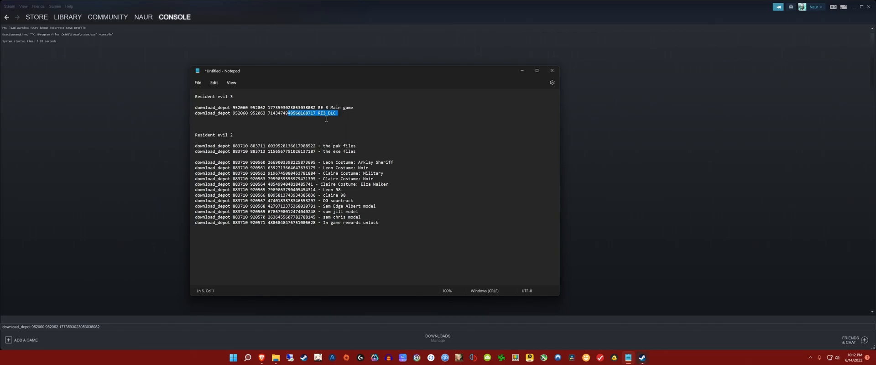
left_click(290, 121)
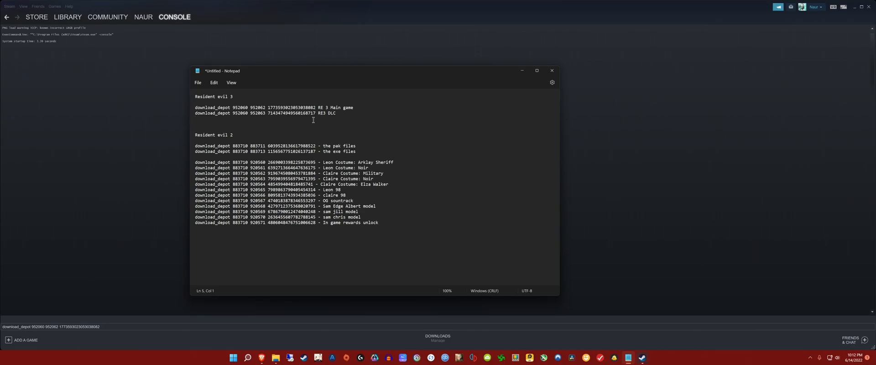
mouse_move(355, 138)
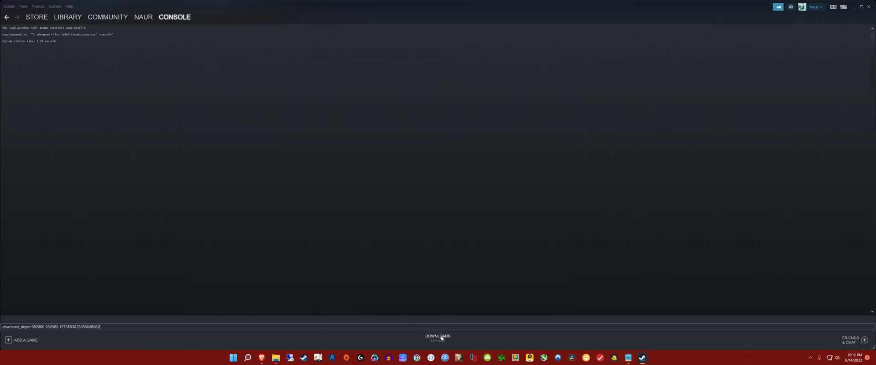
View Steam's Downloads page to check the queue
left_click(438, 338)
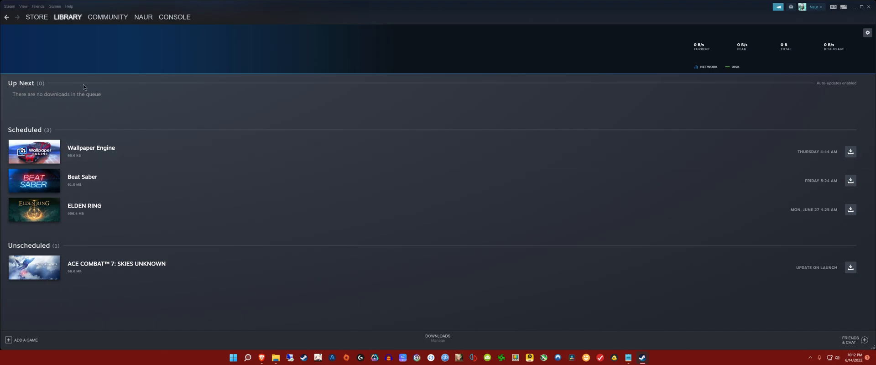
mouse_move(287, 290)
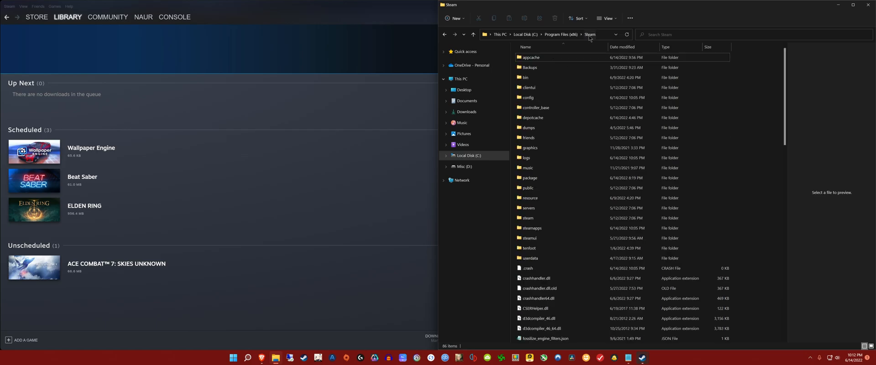
Open steamapps and then its content folder in the Steam install directory
left_click(530, 258)
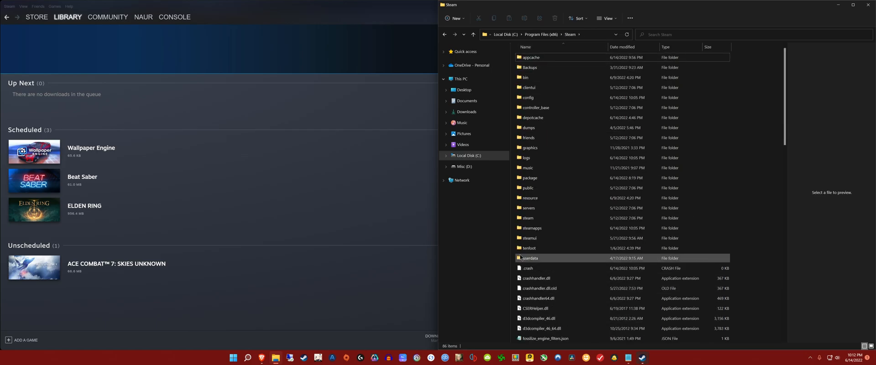
left_click(532, 228)
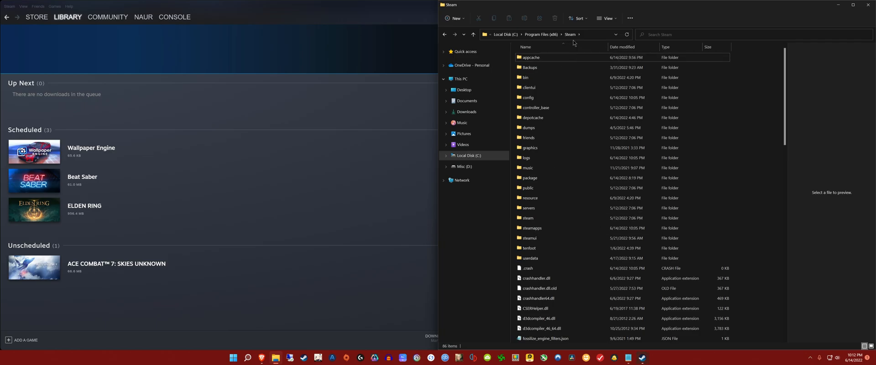
double_click(533, 229)
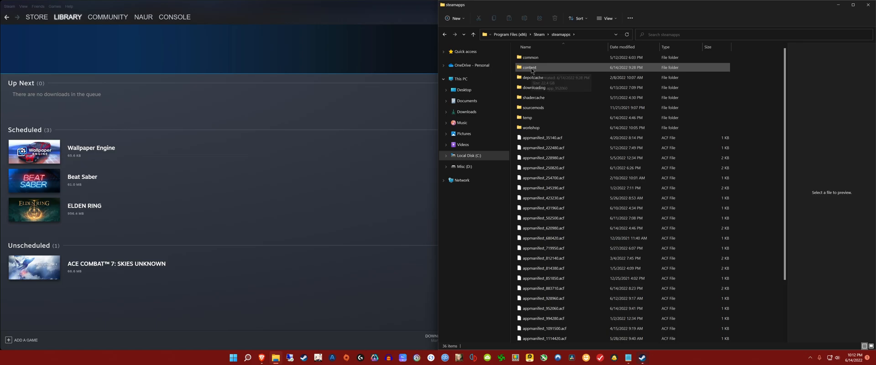
mouse_move(529, 67)
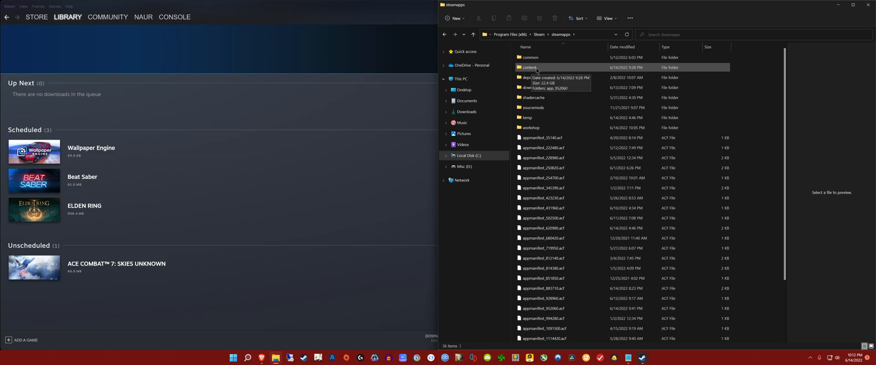
double_click(530, 67)
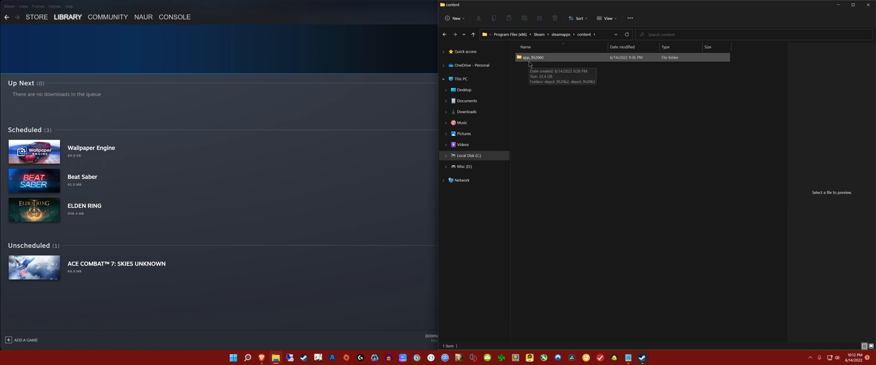
mouse_move(535, 63)
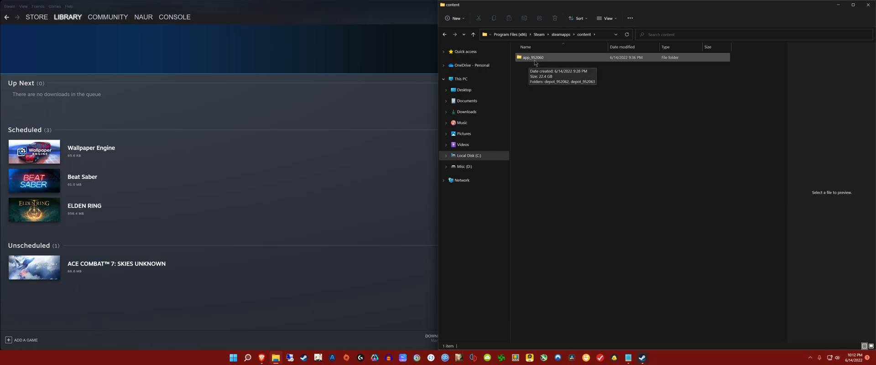
Open app_952060\depot_952062 and select all eight game files
double_click(532, 58)
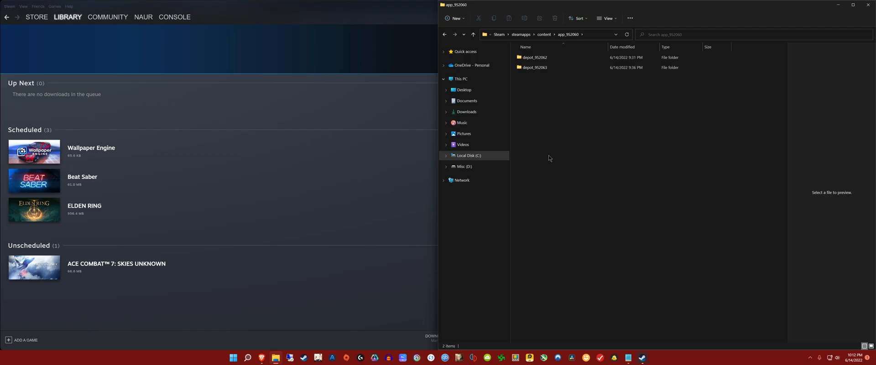
left_click(535, 57)
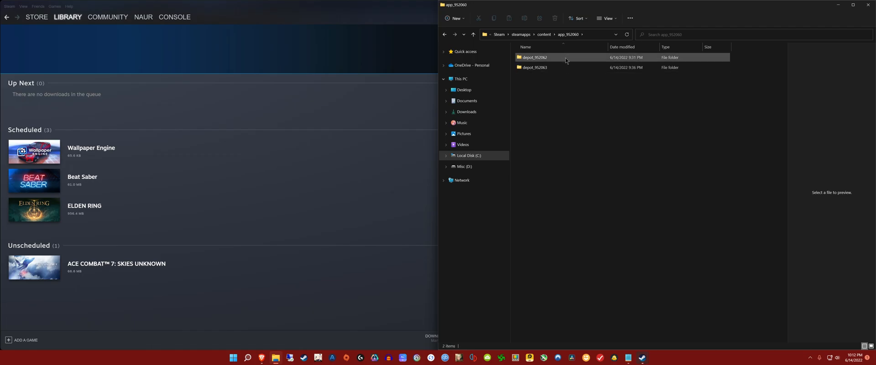
left_click(557, 82)
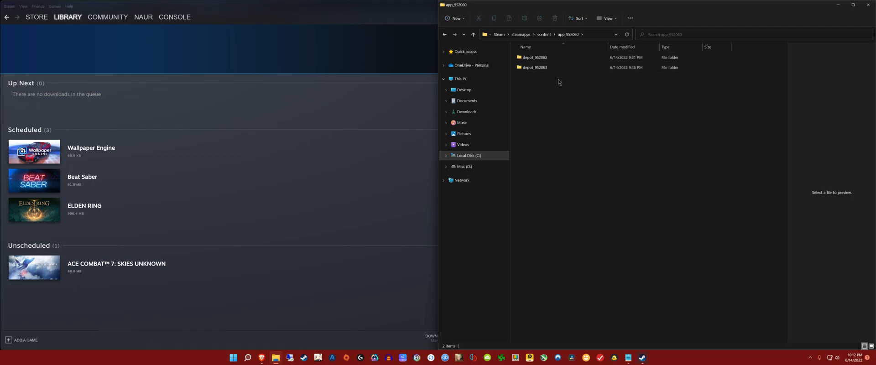
mouse_move(561, 92)
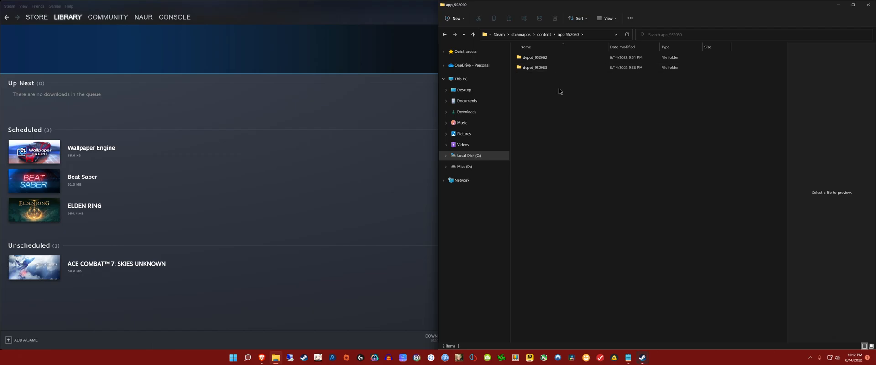
double_click(534, 57)
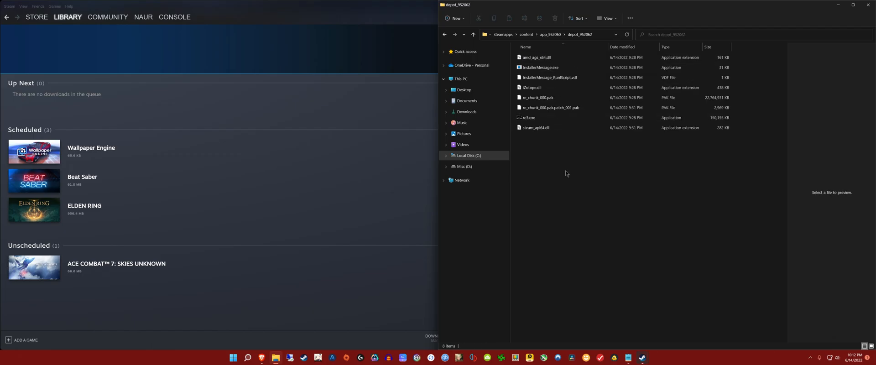
key("ctrl+a")
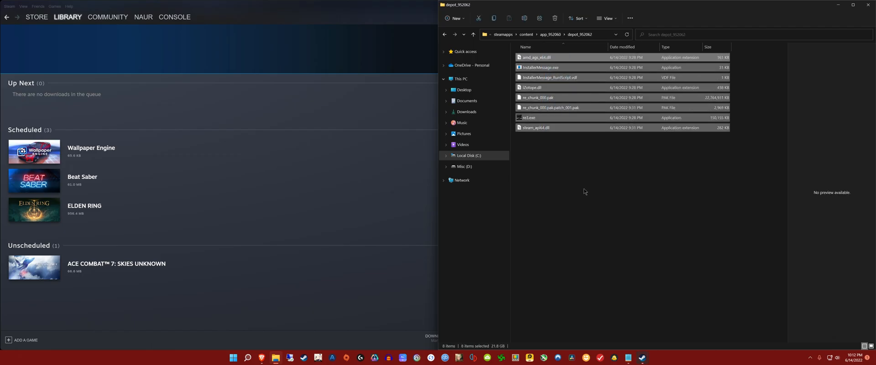
mouse_move(561, 186)
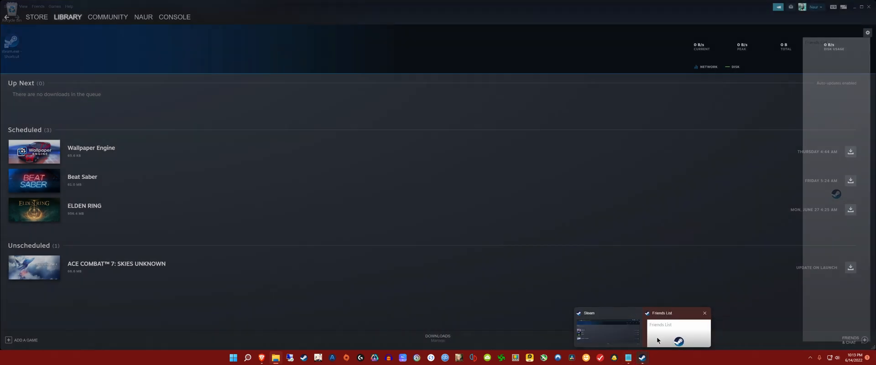
Browse Resident Evil 3's local files from its Steam properties
left_click(67, 17)
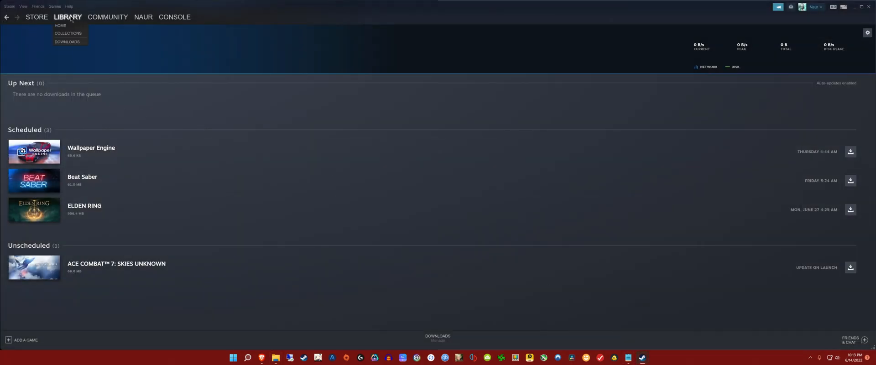
left_click(60, 26)
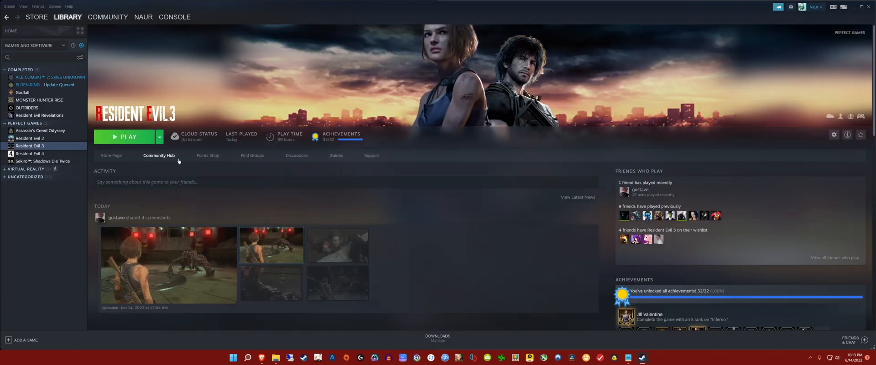
mouse_move(847, 134)
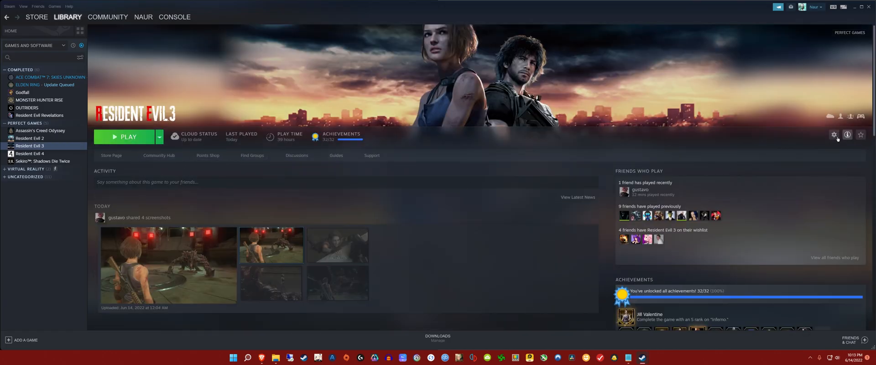
left_click(834, 134)
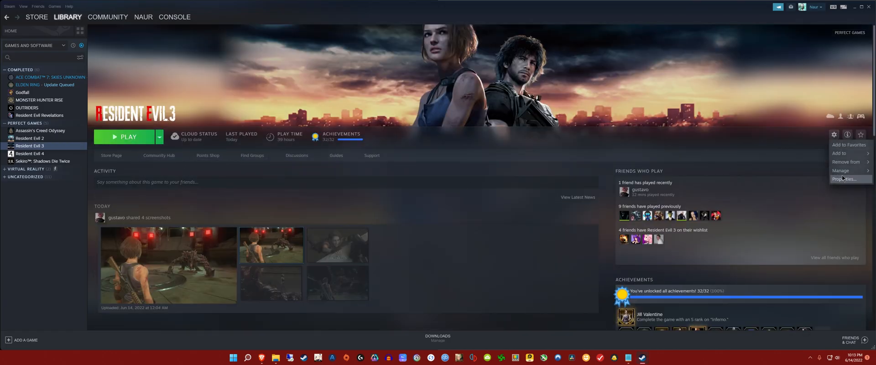
left_click(845, 179)
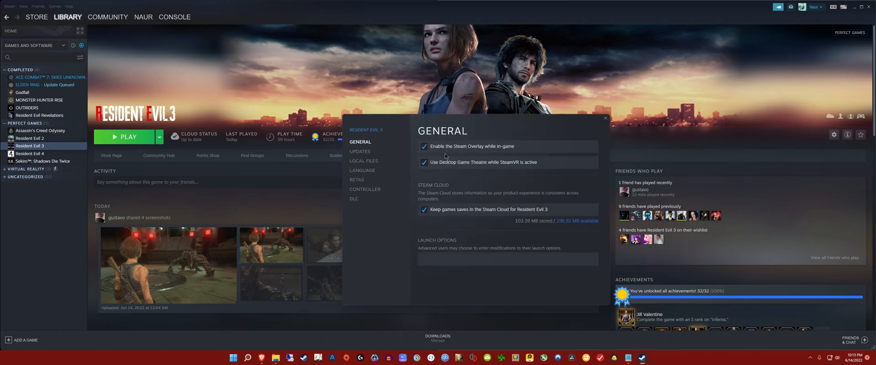
mouse_move(454, 158)
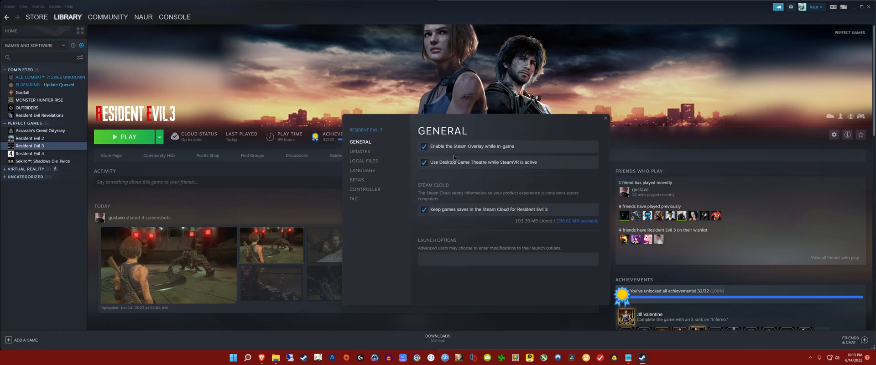
left_click(363, 162)
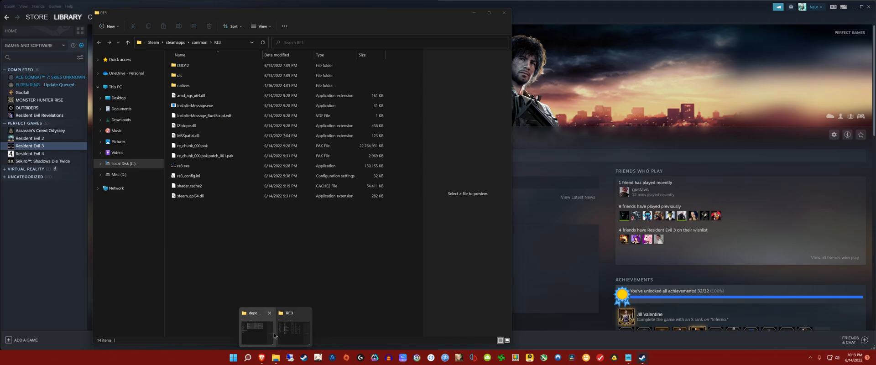
Copy all depot_952062 files into the RE3 game folder
left_click(252, 328)
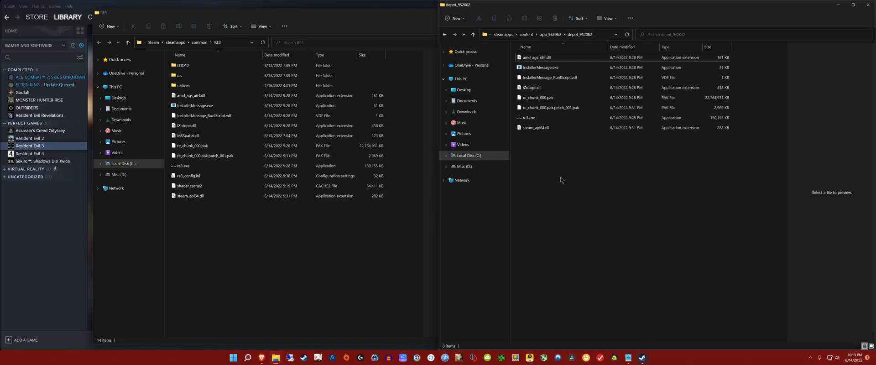
key("ctrl+a")
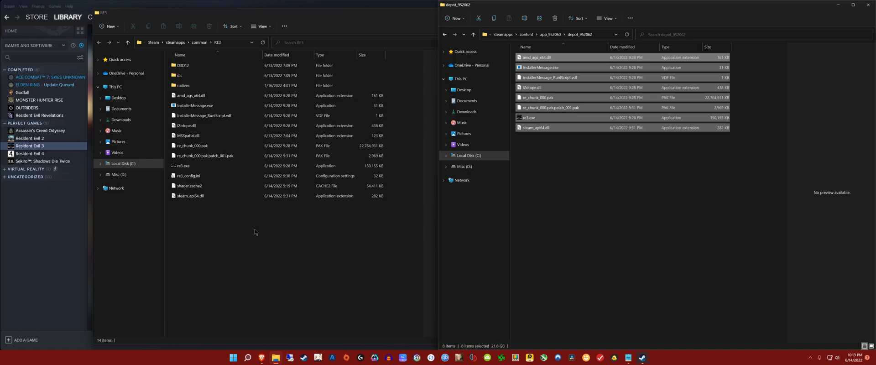
left_click(473, 34)
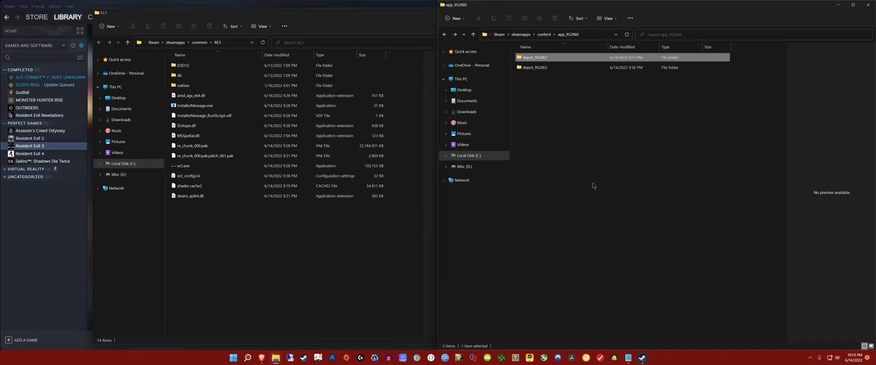
Open the depot_952063 dlc folder and RE3's dlc folder side by side
double_click(533, 57)
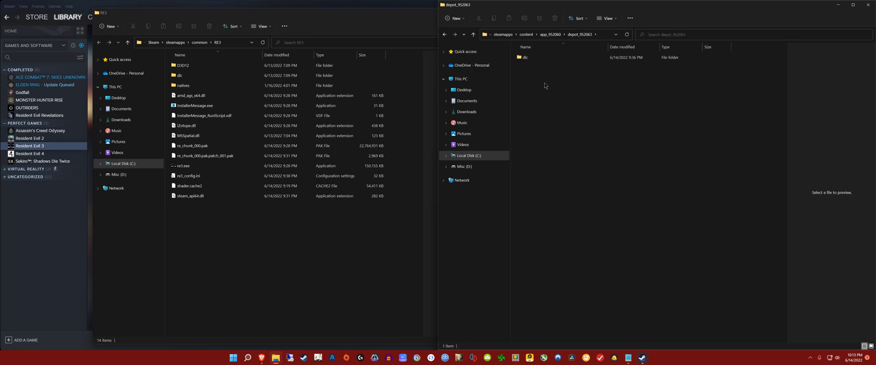
left_click(526, 57)
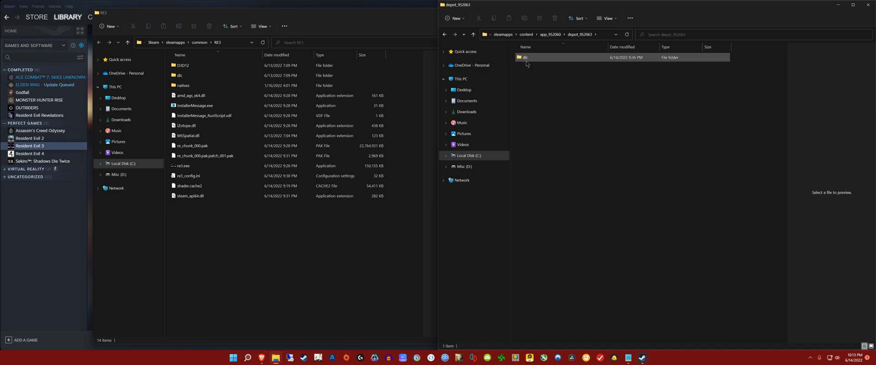
double_click(525, 57)
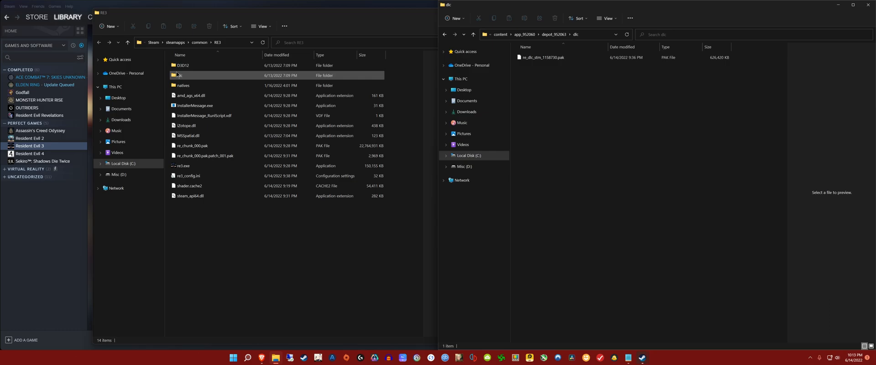
double_click(178, 75)
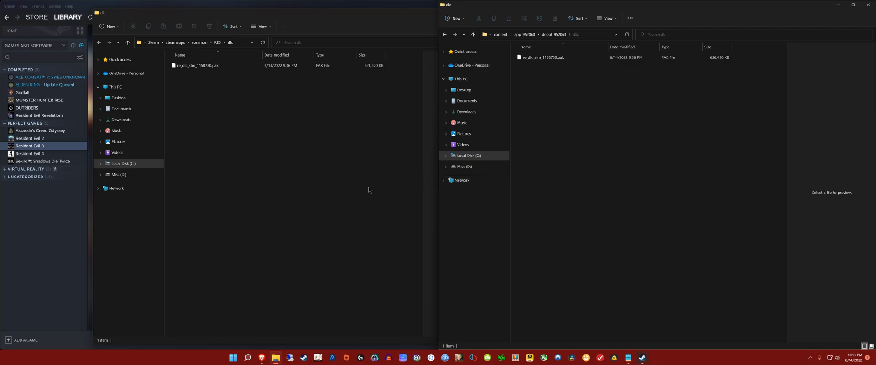
mouse_move(380, 191)
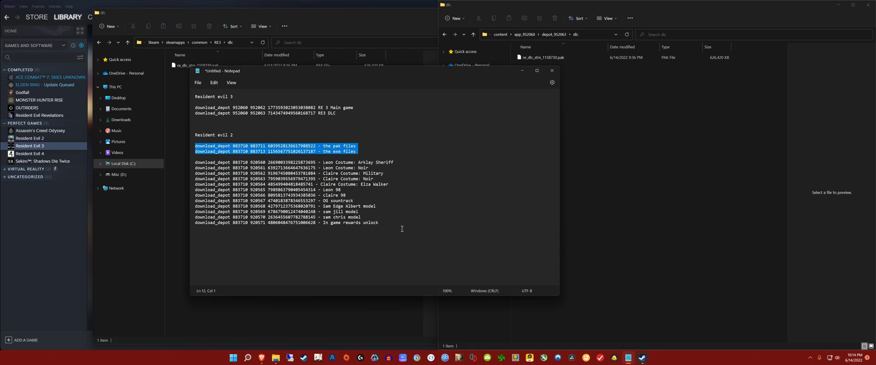
Highlight and review the Resident Evil 2 DLC download_depot lines in Notepad
left_click(380, 223)
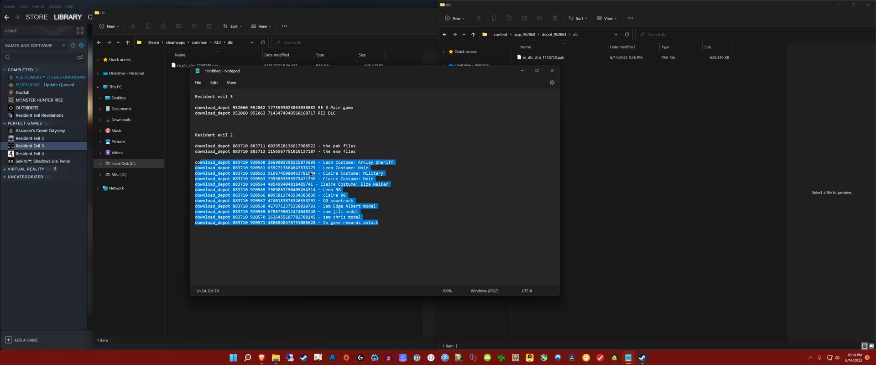
left_click(326, 174)
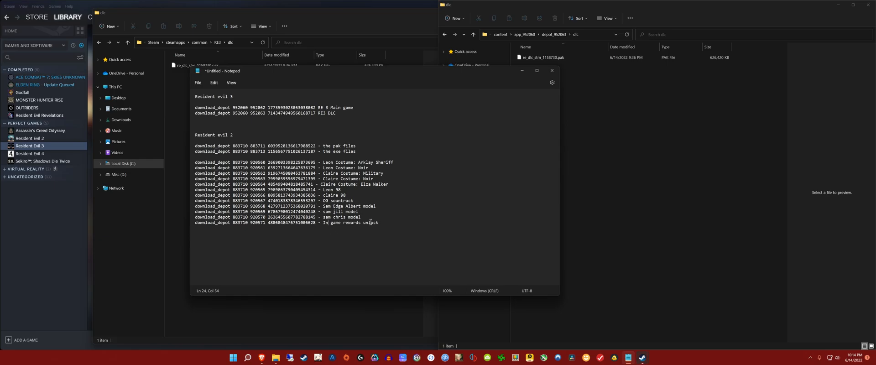
left_click_drag(195, 162, 378, 223)
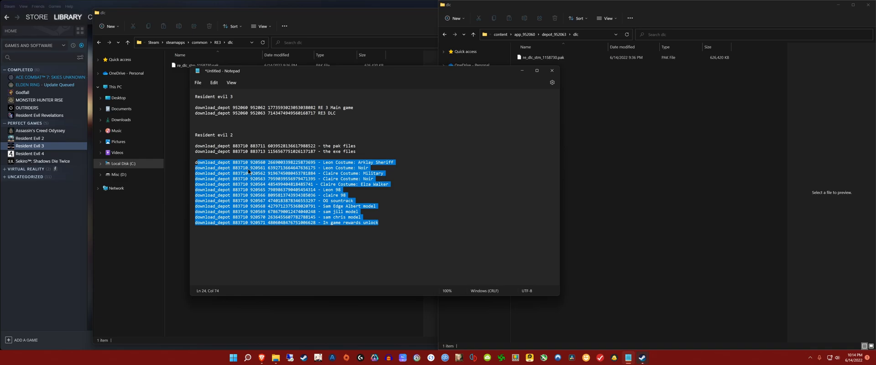
mouse_move(408, 186)
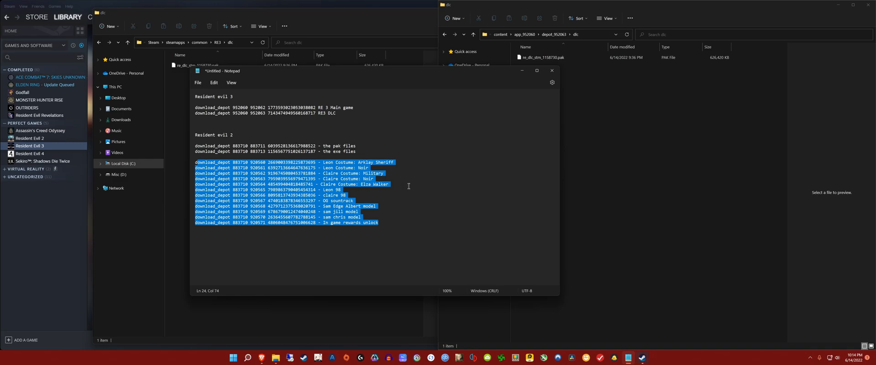
left_click(389, 184)
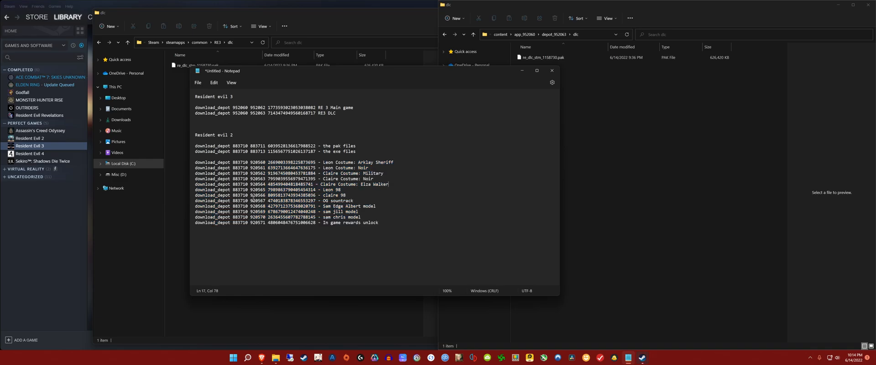